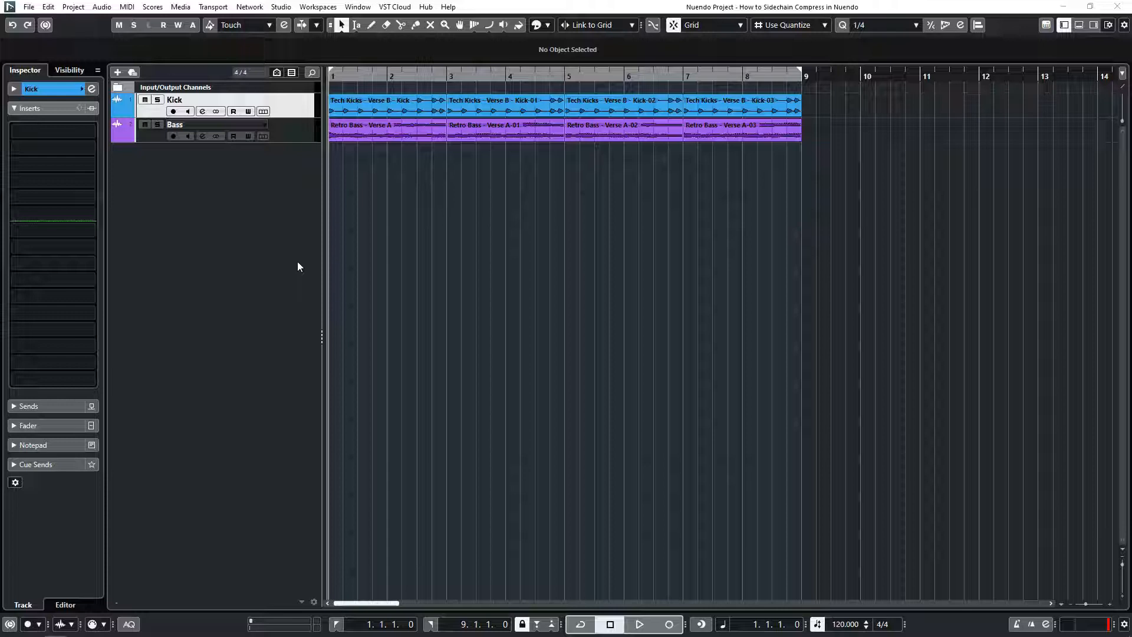
Step: Audition the kick and bass, then load a Dynamics > Compressor as the Bass track's third insert
left_click(638, 624)
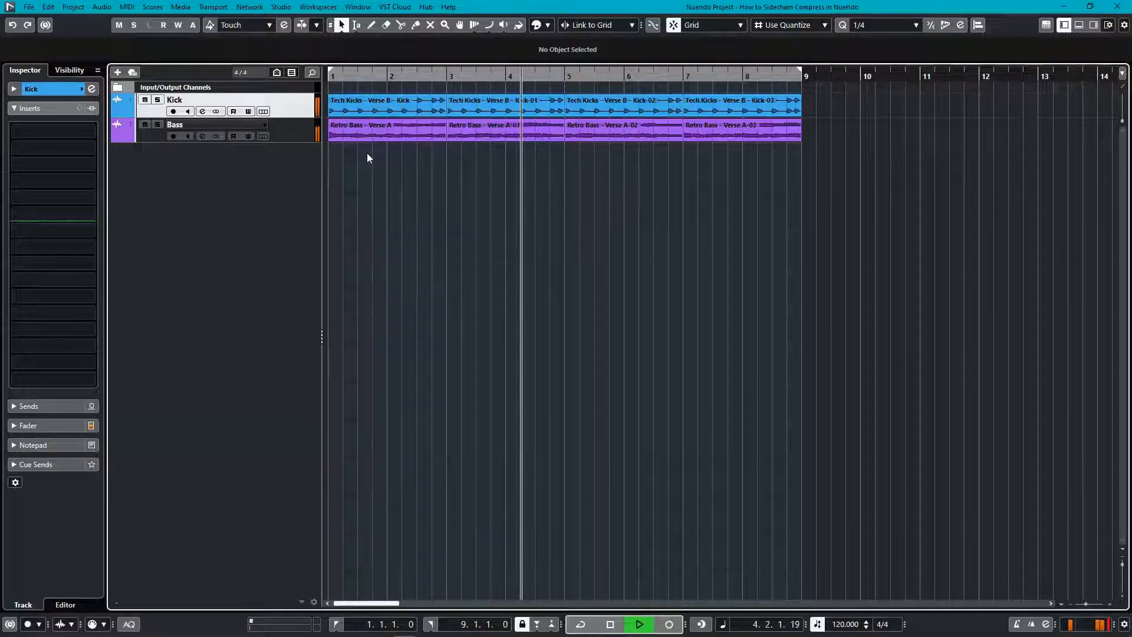
left_click(608, 624)
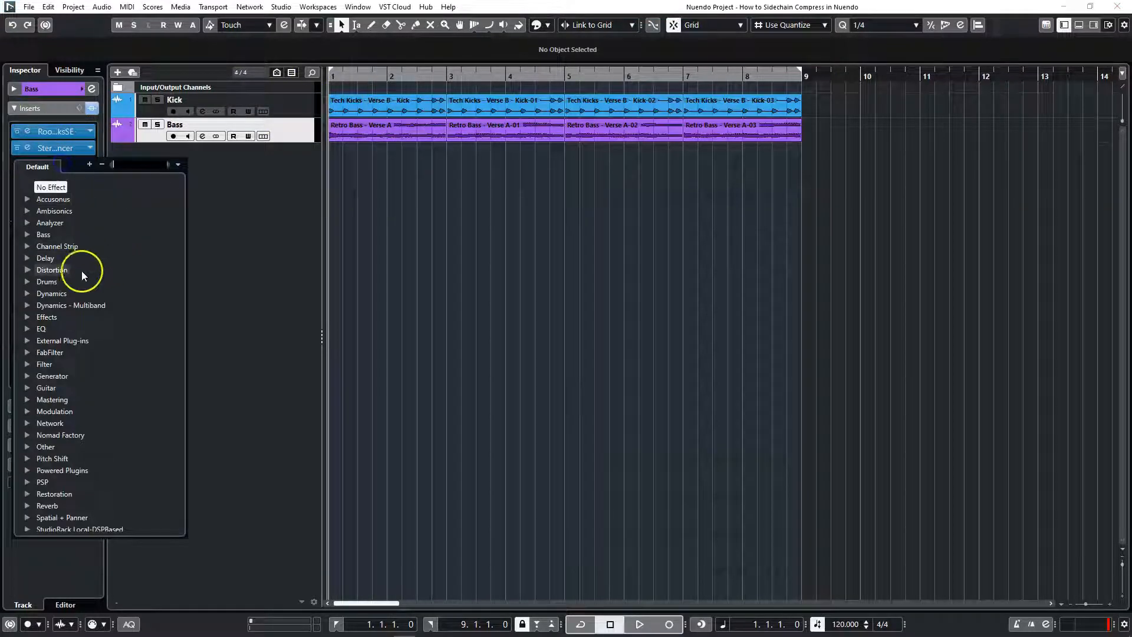
left_click(50, 293)
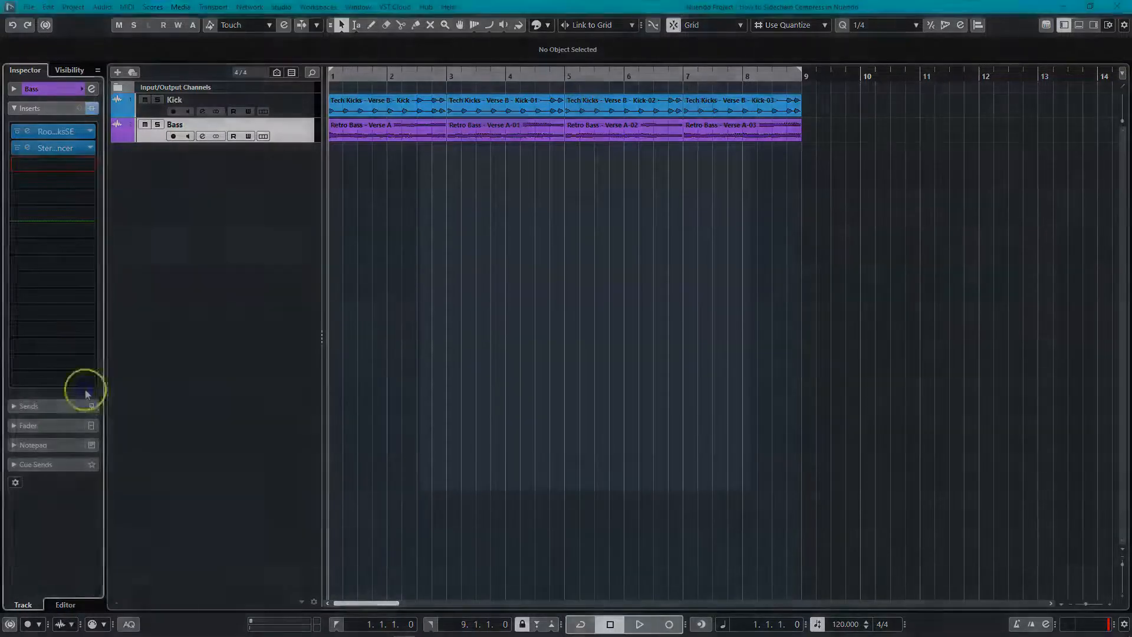
left_click(51, 164)
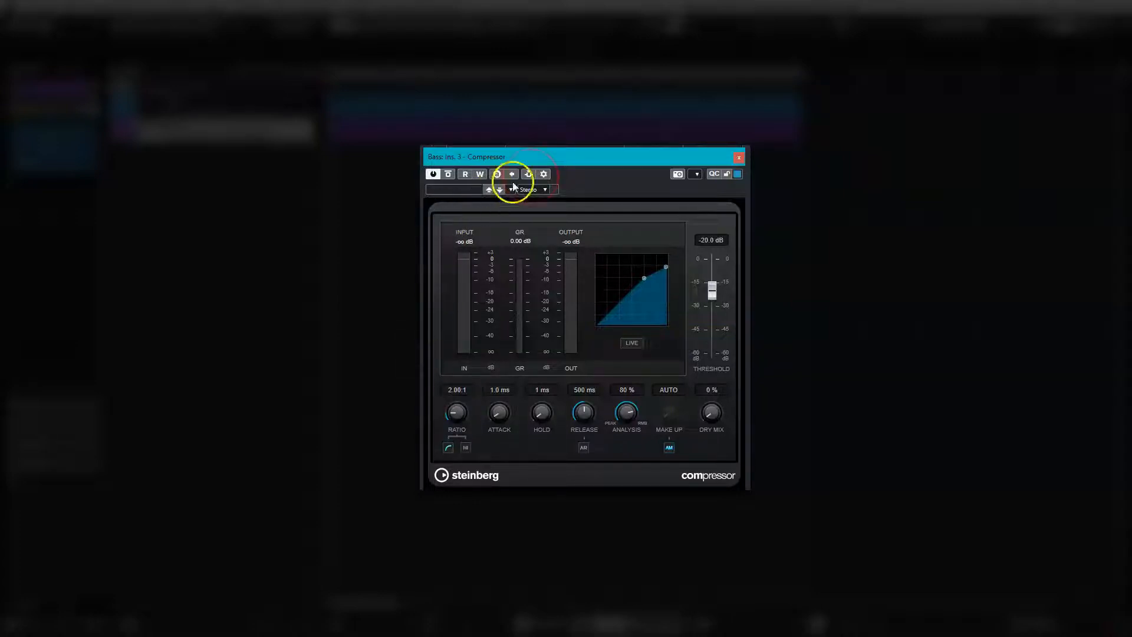
Step: Enable the side-chain input in the Bass Compressor's header
left_click(528, 175)
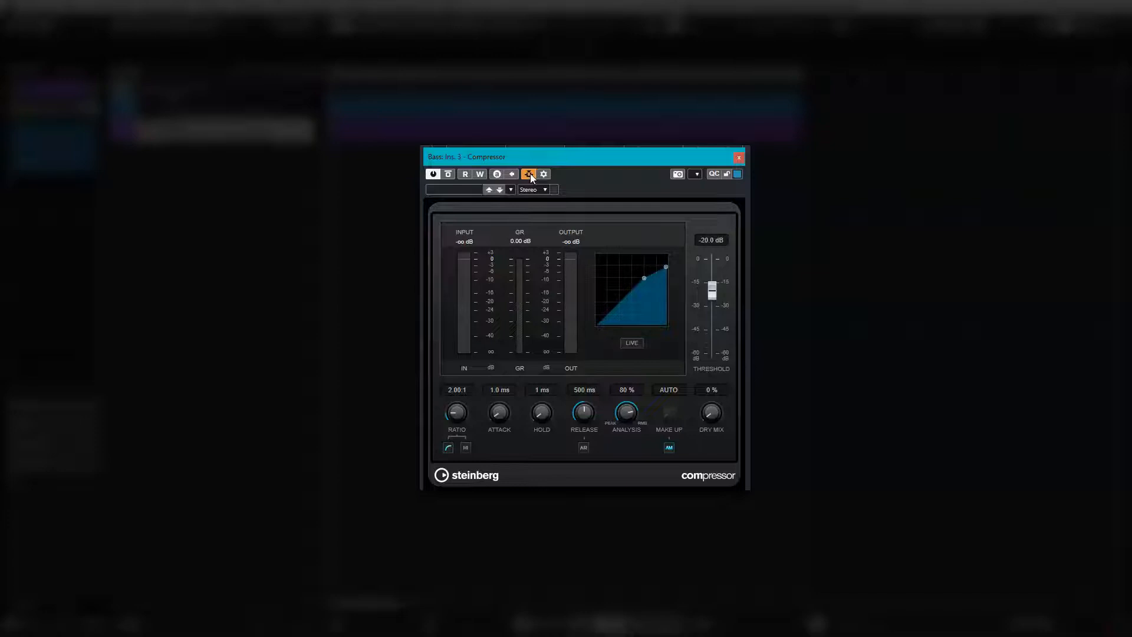
left_click(738, 157)
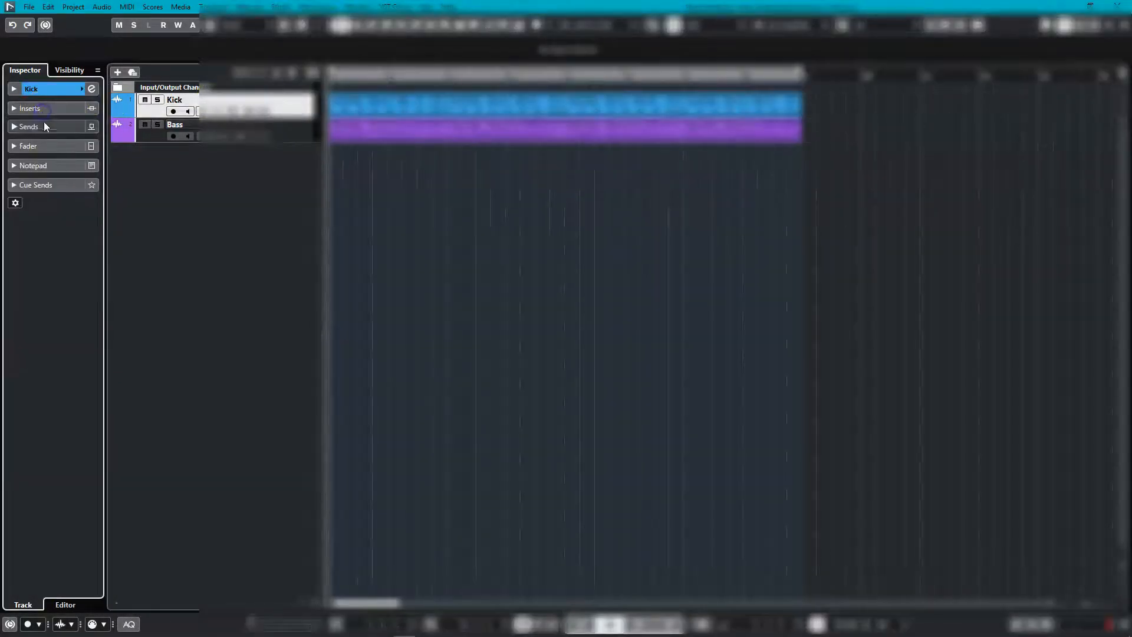
Step: Route a Kick send to Side-chains - Bass: Ins. 3 - Compressor
left_click(28, 126)
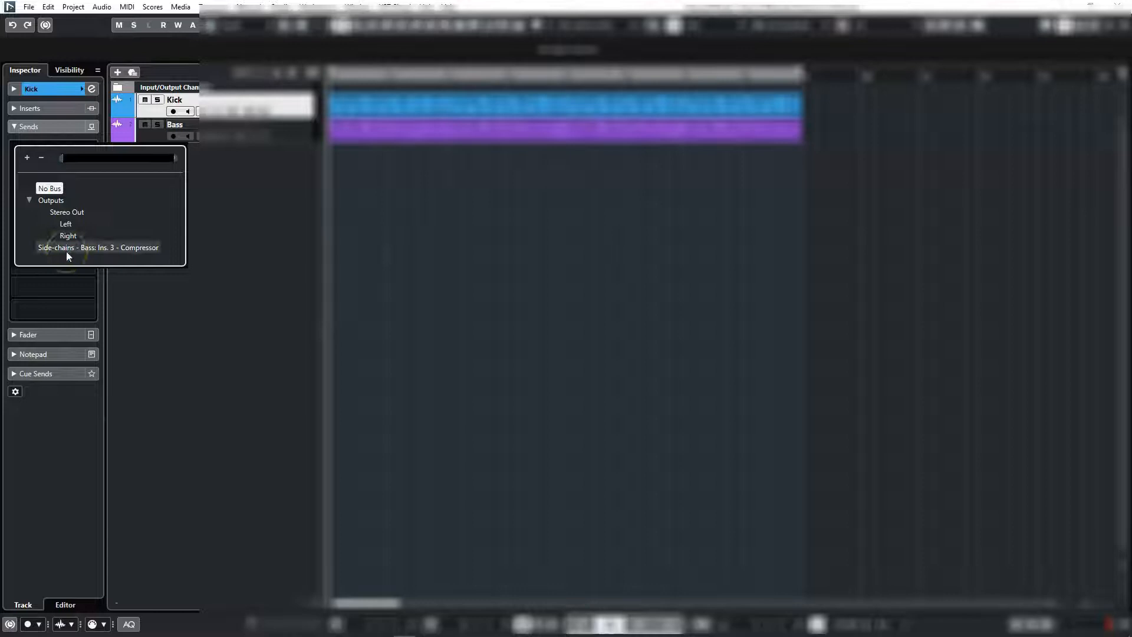
left_click(98, 246)
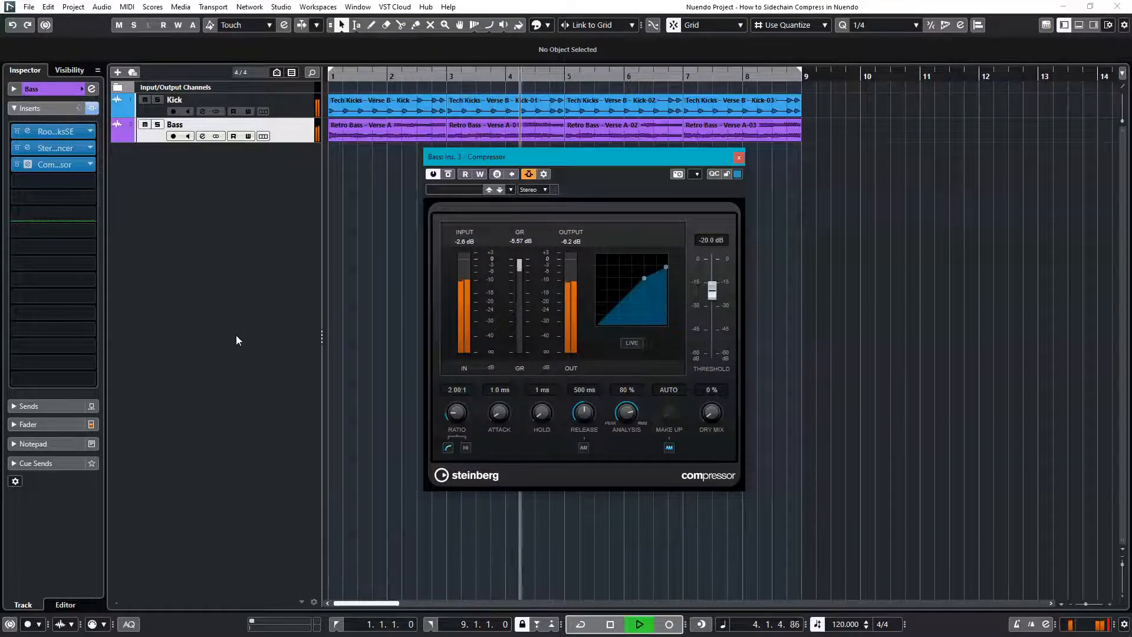
left_click(608, 624)
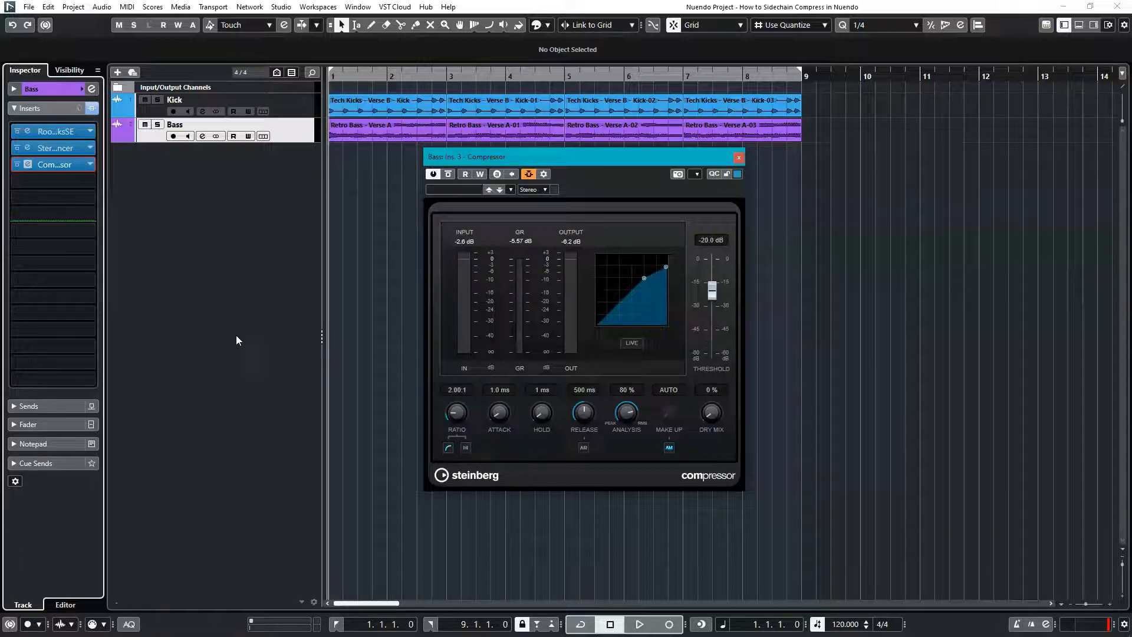
Step: Audition the ducking with ratio 5.68:1, 0.1 ms attack, -37.9 dB threshold and 723 ms release
left_click(638, 623)
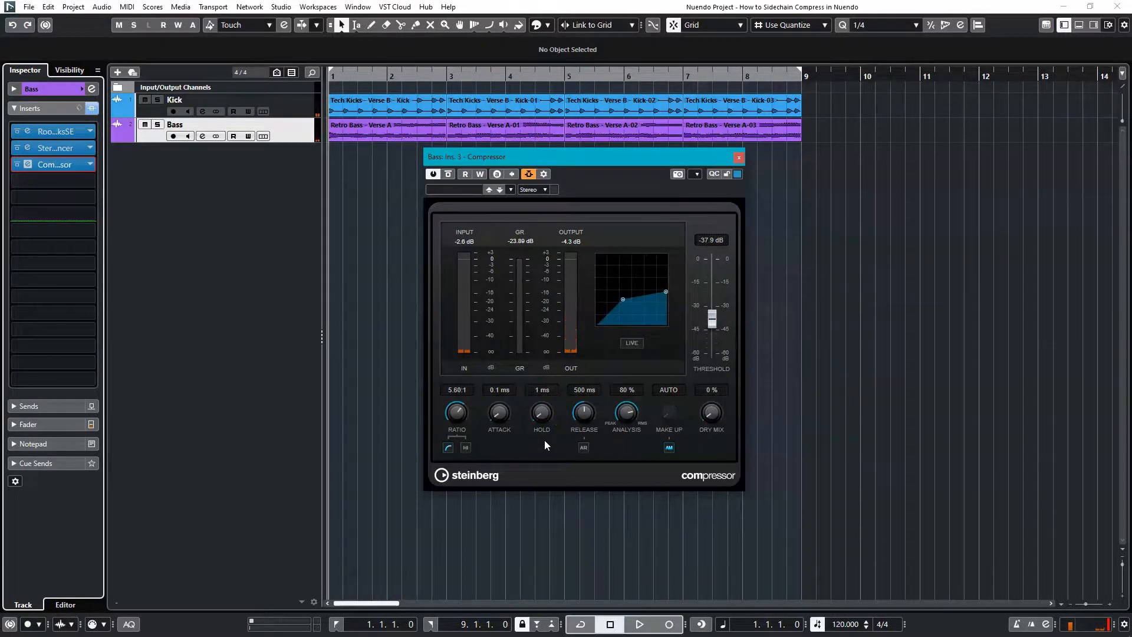
left_click(638, 624)
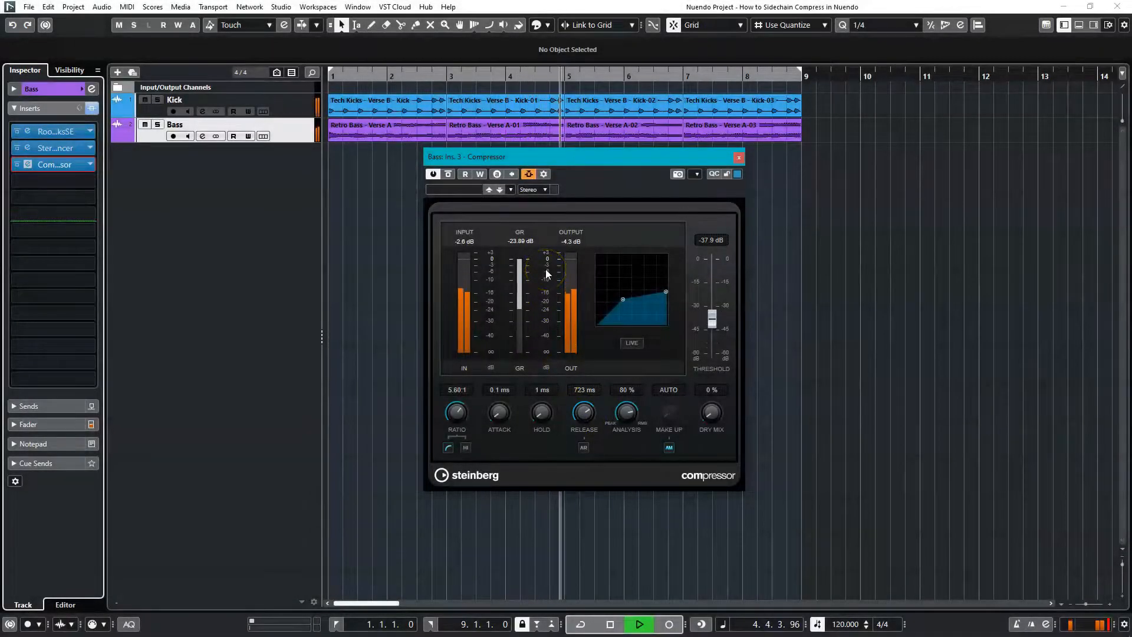
left_click(609, 624)
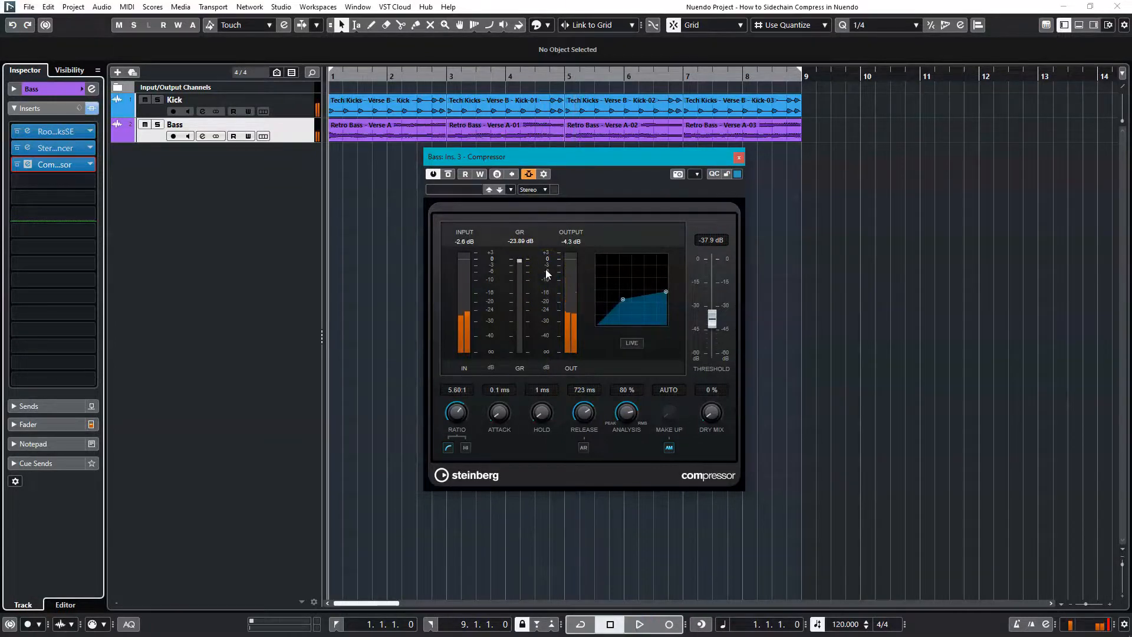